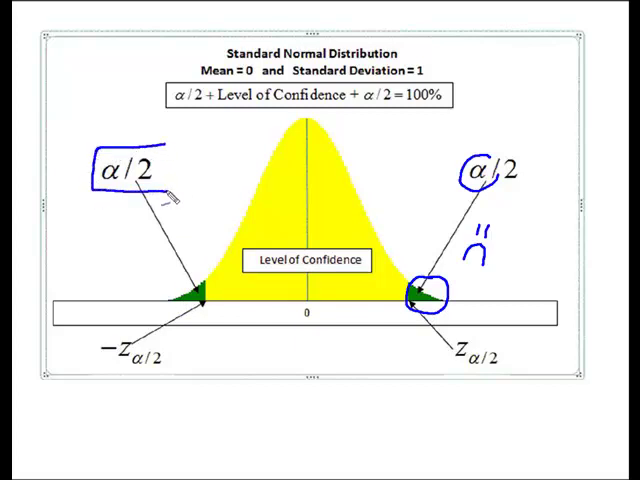
mouse_move(220, 164)
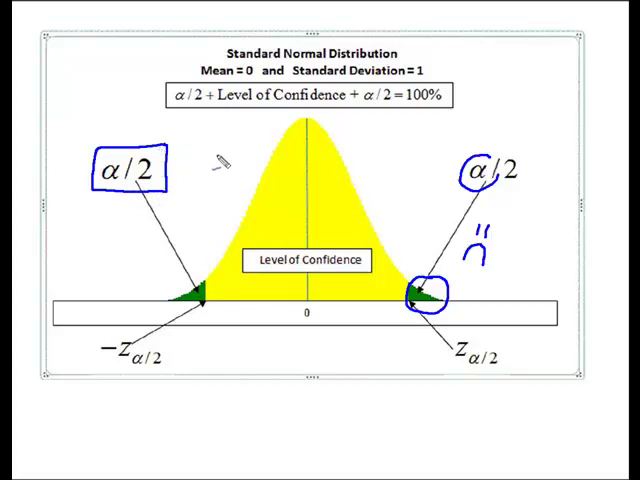
mouse_move(210, 280)
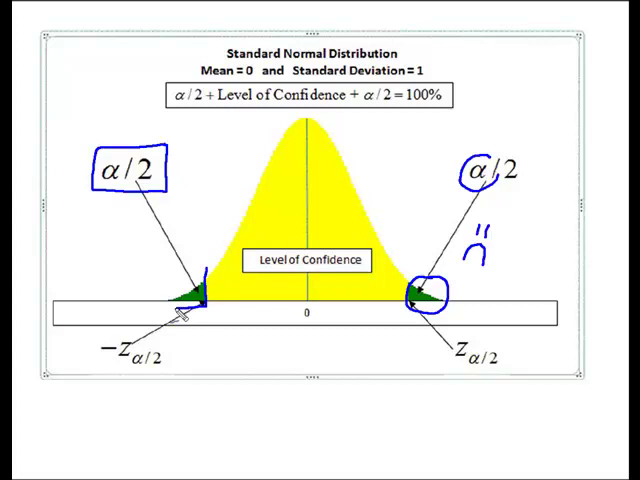
Circle the lower-bound expression of the formula and write 540 under x-bar as the sample mean
left_click_drag(164, 280, 210, 304)
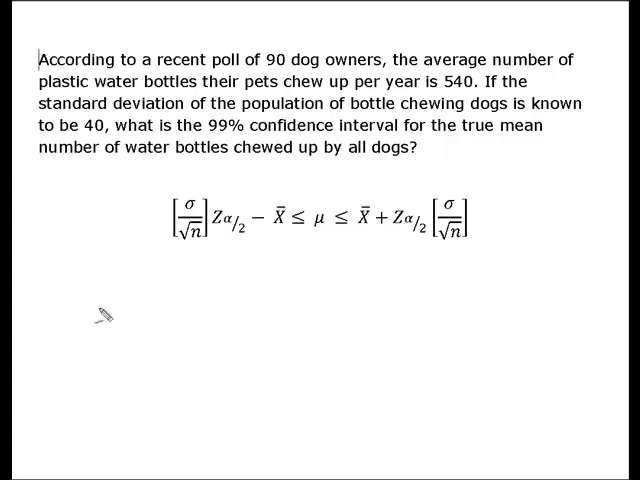
mouse_move(284, 198)
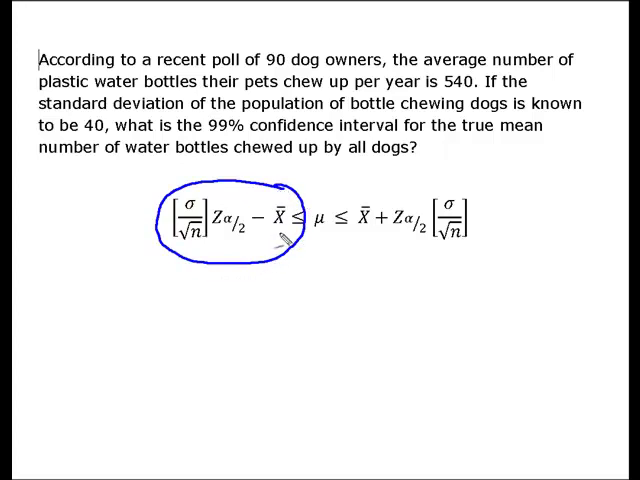
left_click_drag(252, 308, 284, 236)
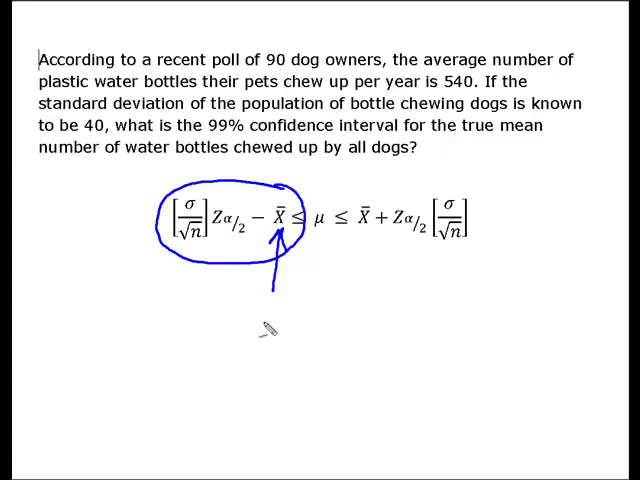
type("540")
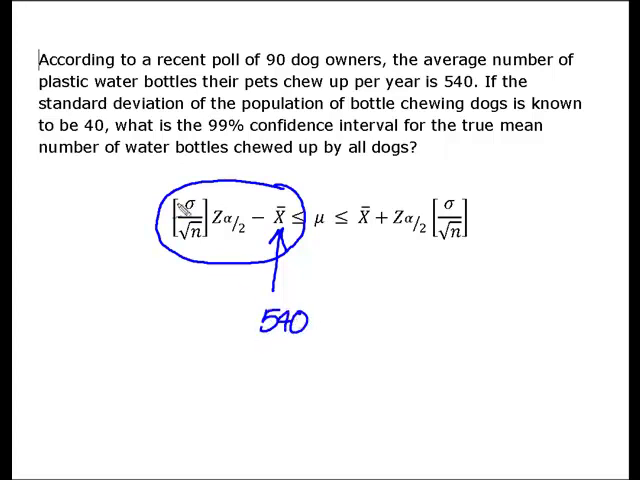
type("4")
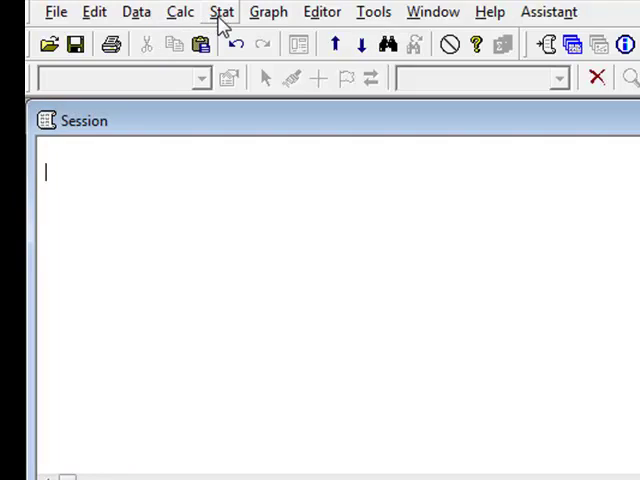
Choose Stat > Basic Statistics > 1-Sample Z to bring up its dialog
left_click(222, 12)
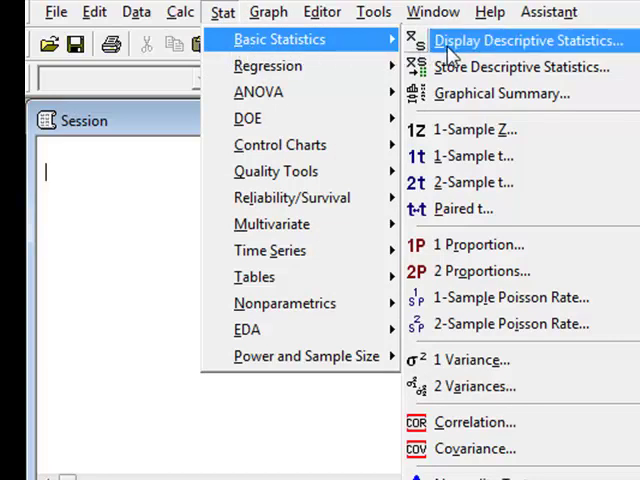
mouse_move(472, 130)
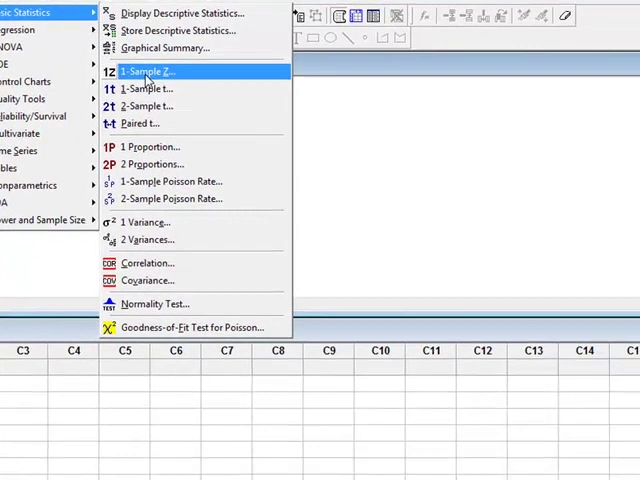
left_click(148, 72)
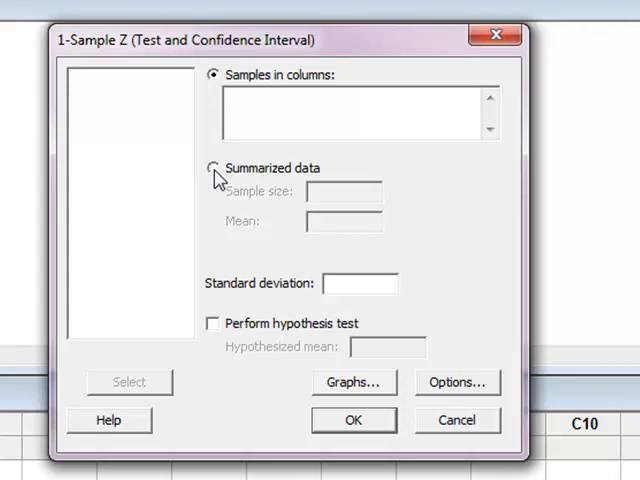
Use summarized data with sample size 90, mean 540 and standard deviation 40
left_click(212, 168)
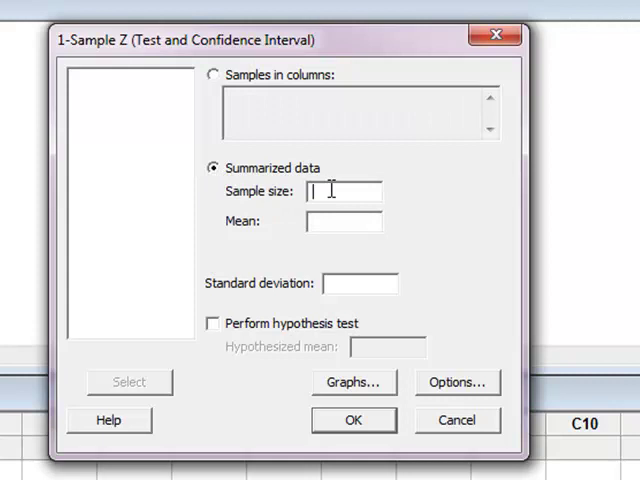
type("9")
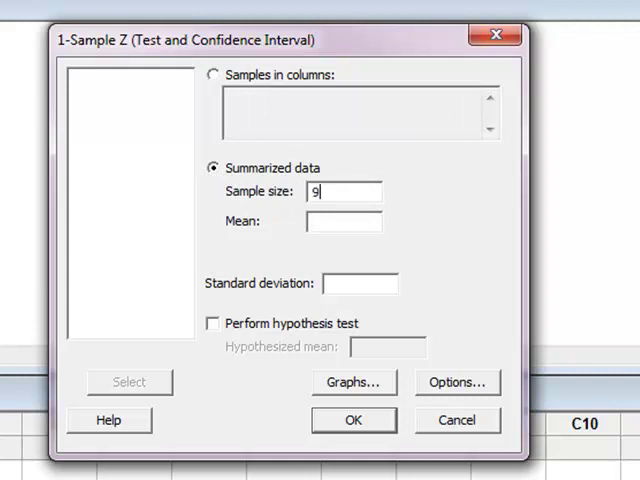
type("0")
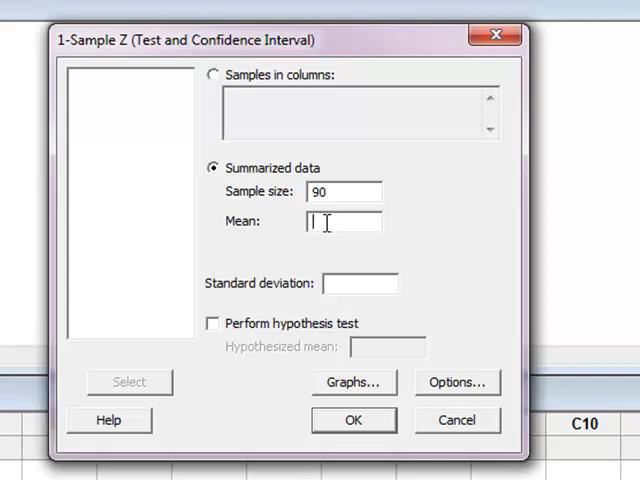
type("540")
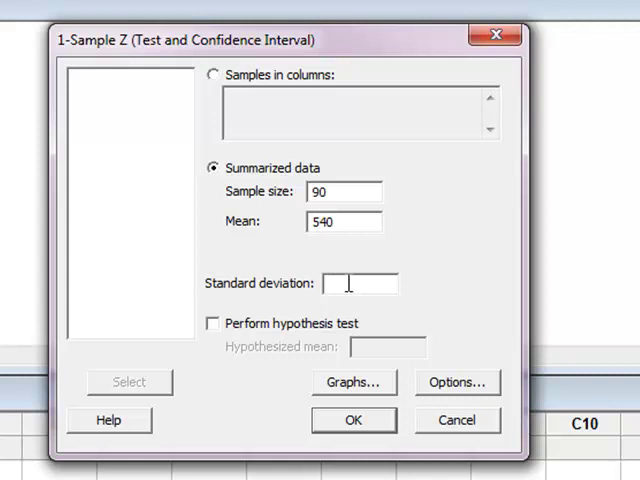
type("40")
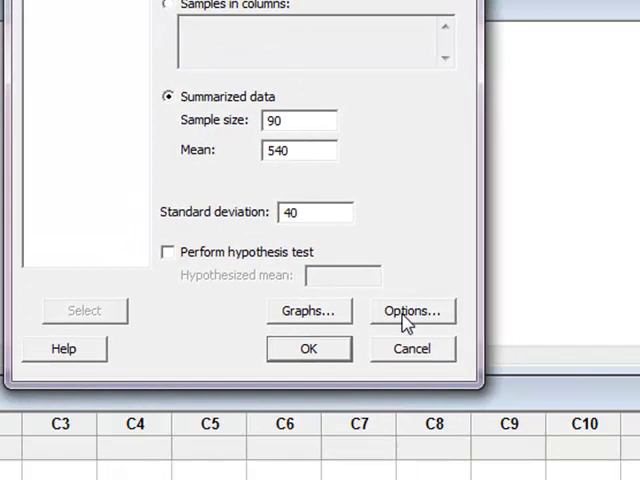
left_click(412, 312)
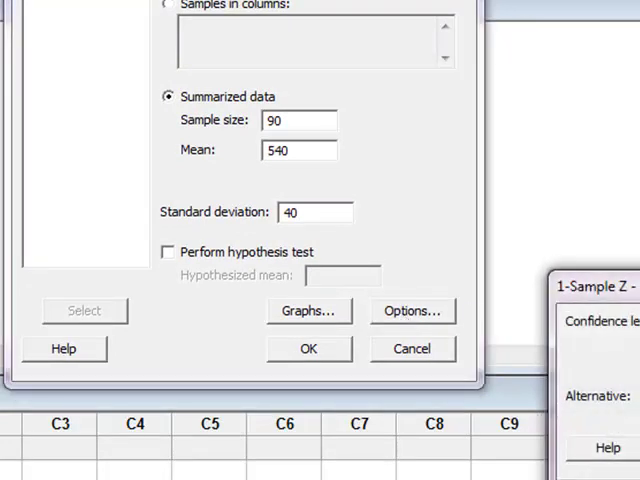
left_click(412, 310)
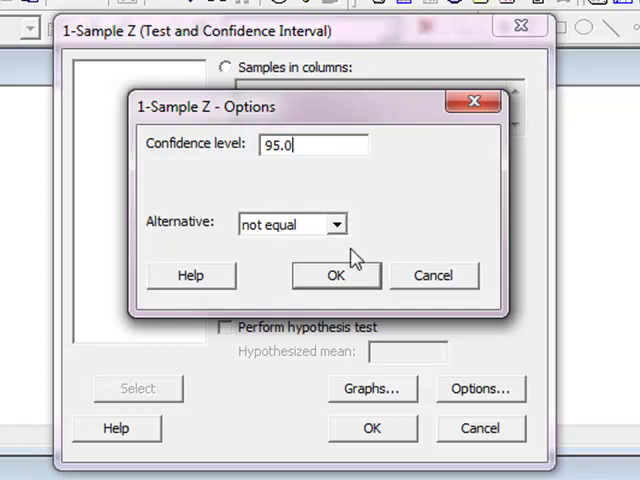
mouse_move(164, 238)
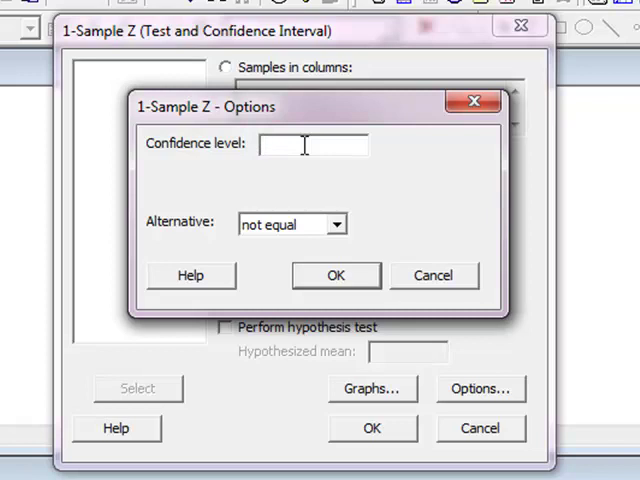
type("99.0")
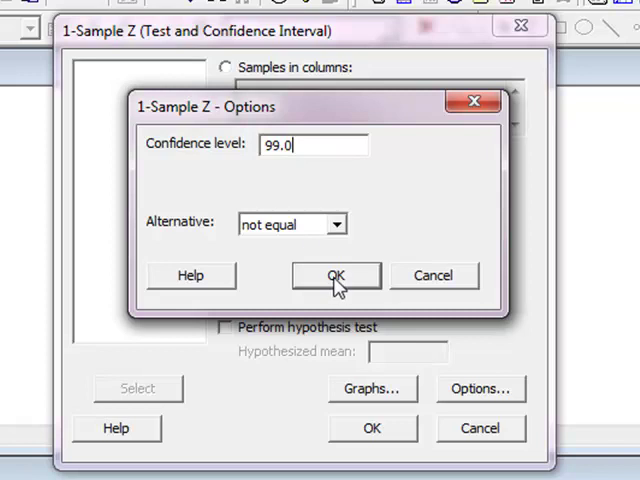
left_click(336, 276)
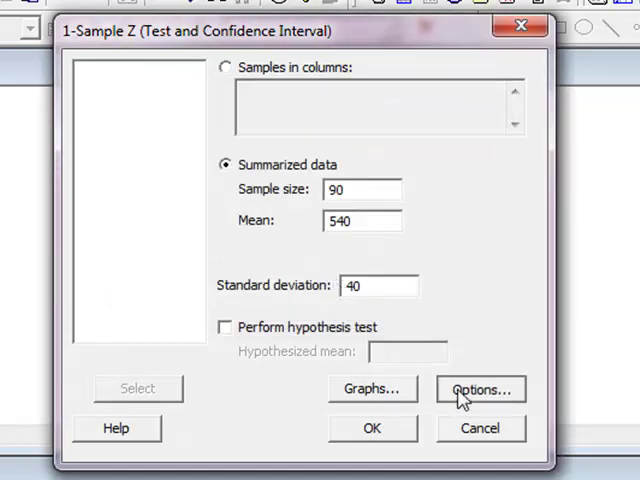
left_click(480, 388)
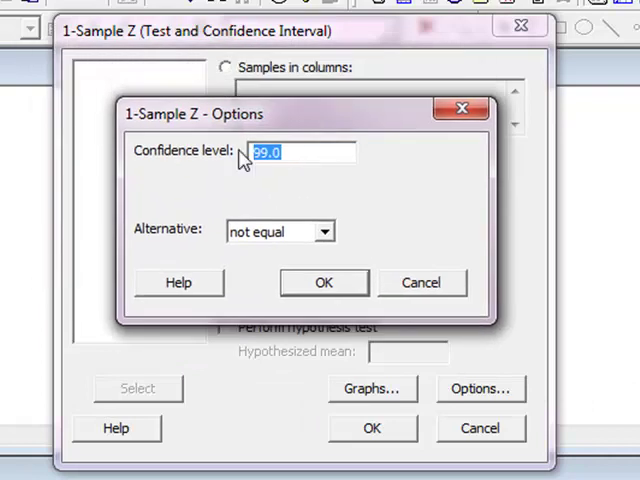
type("95.0")
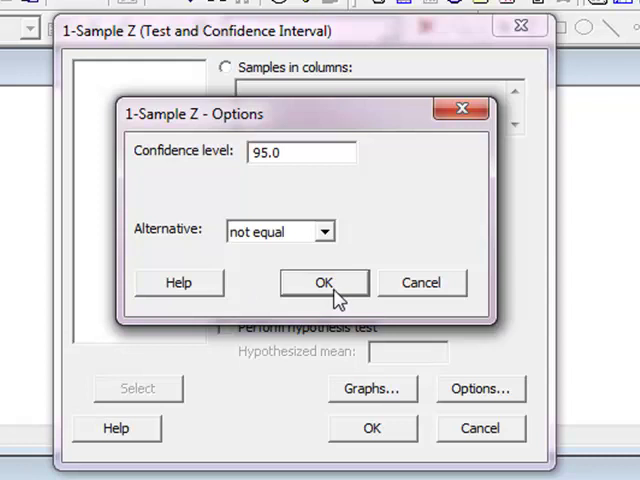
left_click(322, 282)
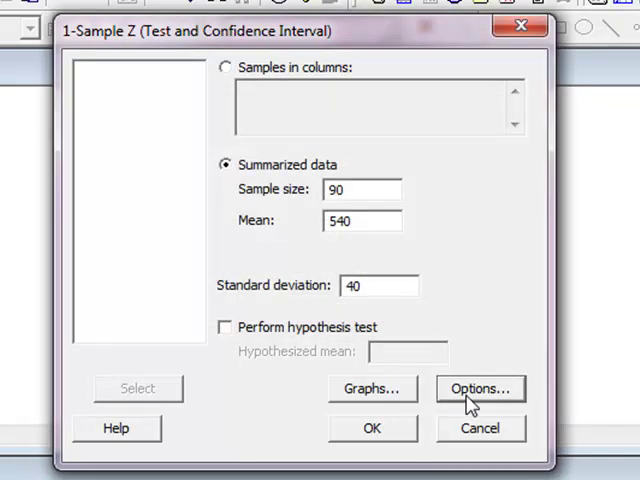
mouse_move(392, 260)
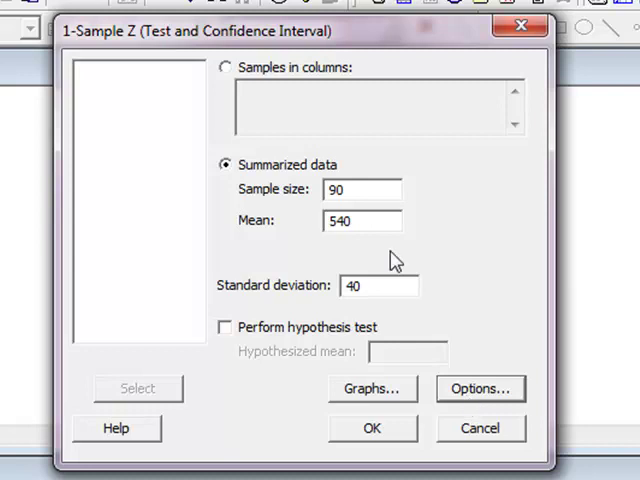
mouse_move(376, 40)
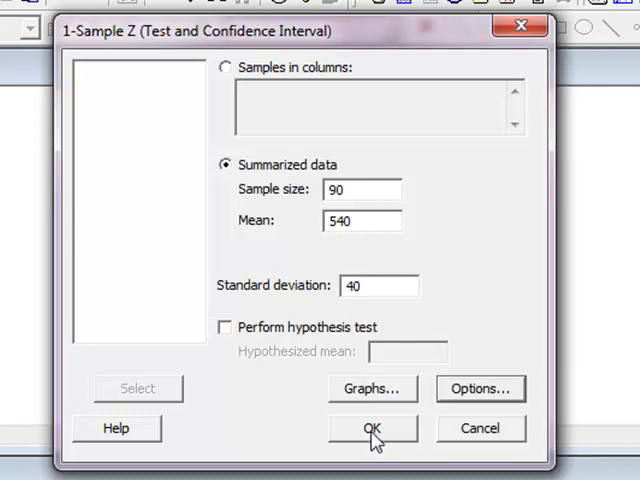
Run the analysis to get SE Mean 4.22 and 95% CI (531.74, 548.26), circling SE Mean
left_click(372, 428)
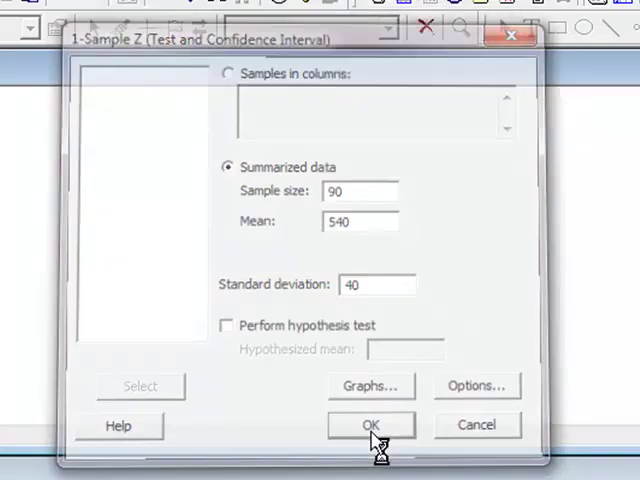
left_click(370, 424)
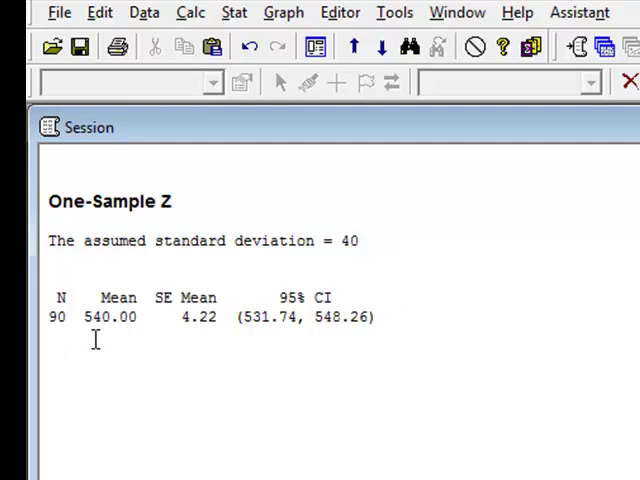
mouse_move(456, 326)
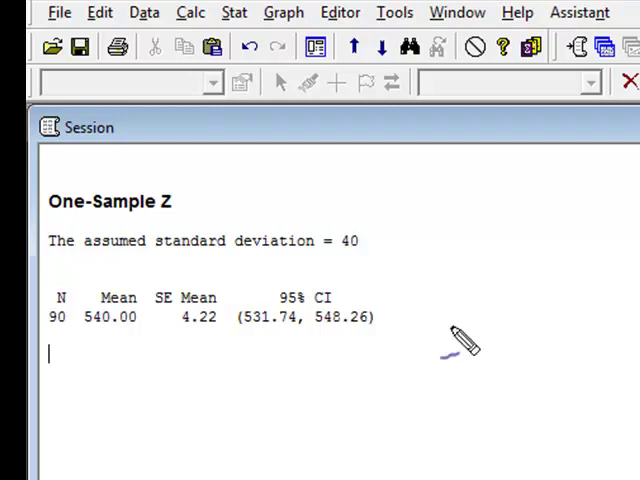
mouse_move(484, 330)
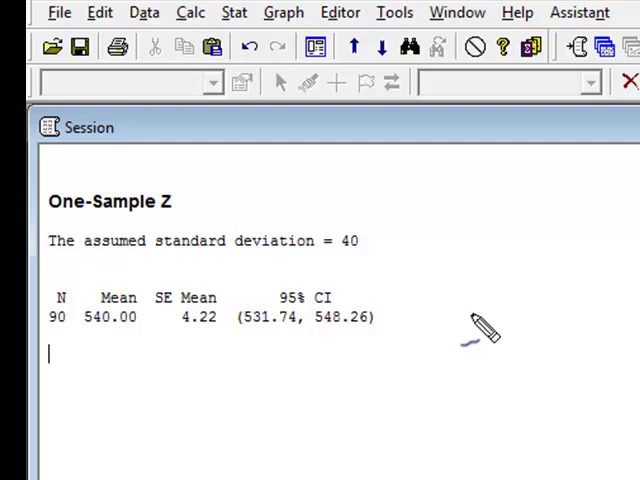
mouse_move(244, 296)
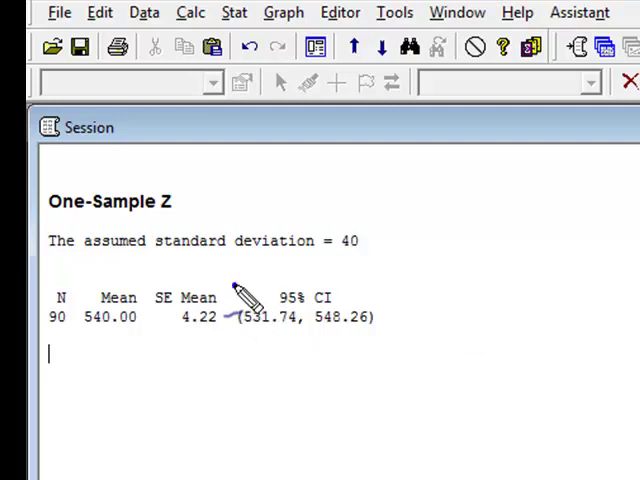
left_click_drag(244, 290, 160, 360)
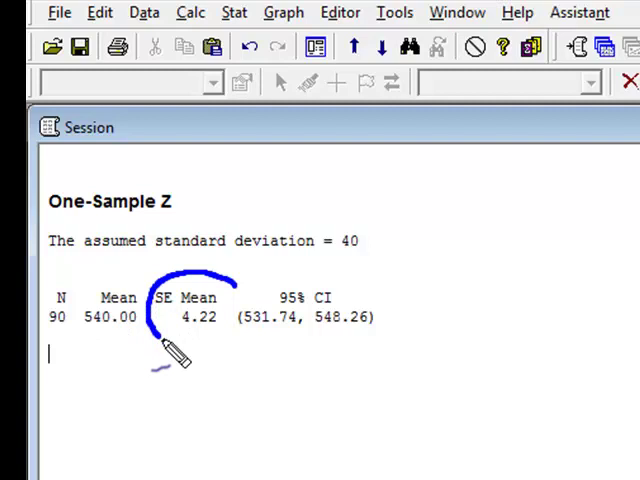